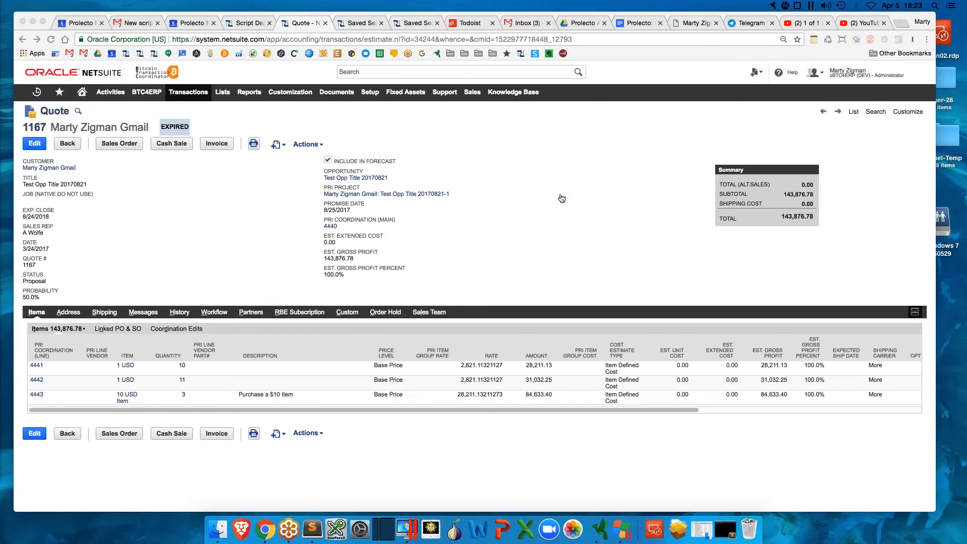
pyautogui.moveTo(139, 290)
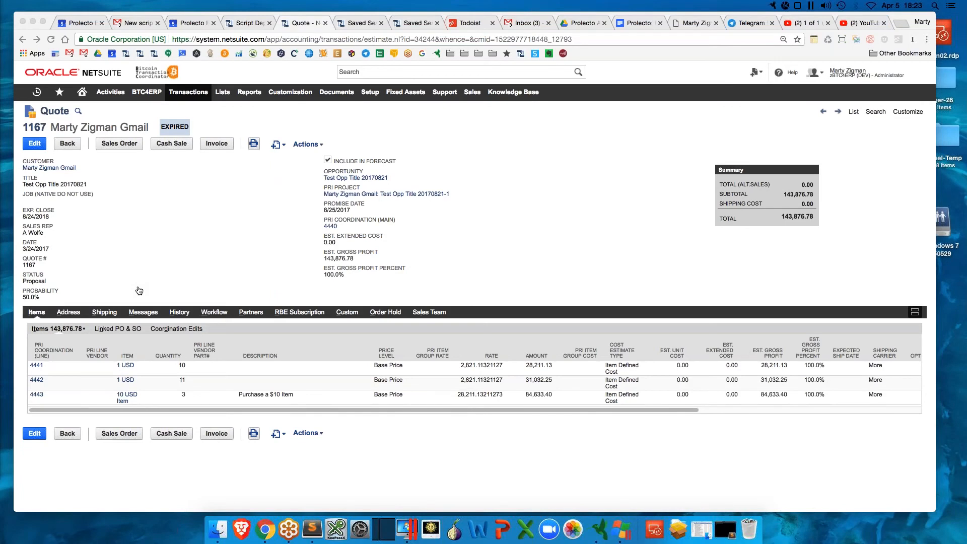
pyautogui.moveTo(242, 380)
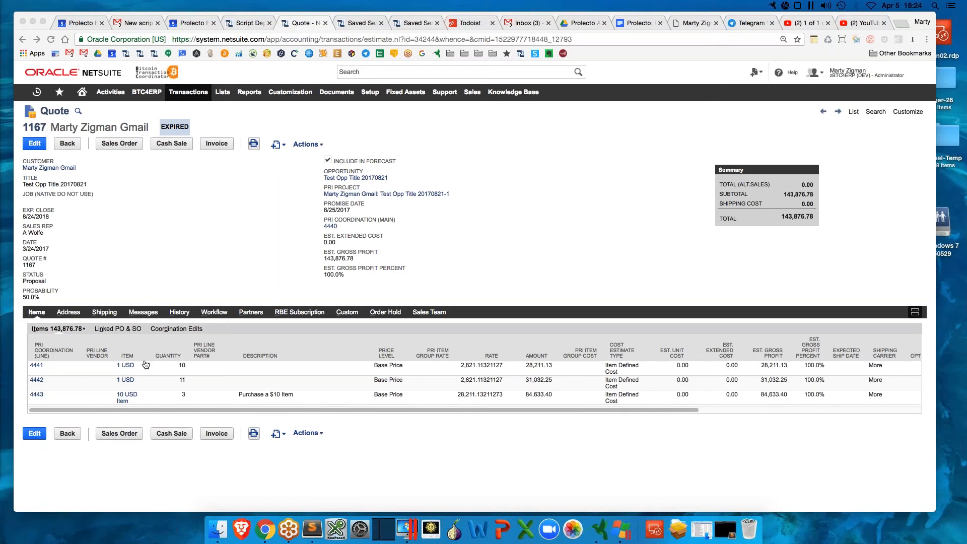
pyautogui.moveTo(30, 372)
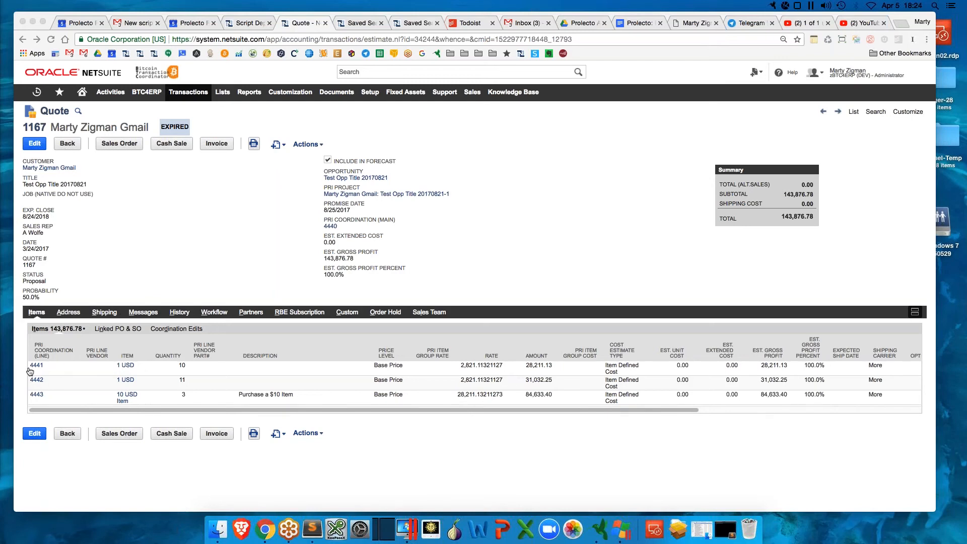
pyautogui.moveTo(40, 369)
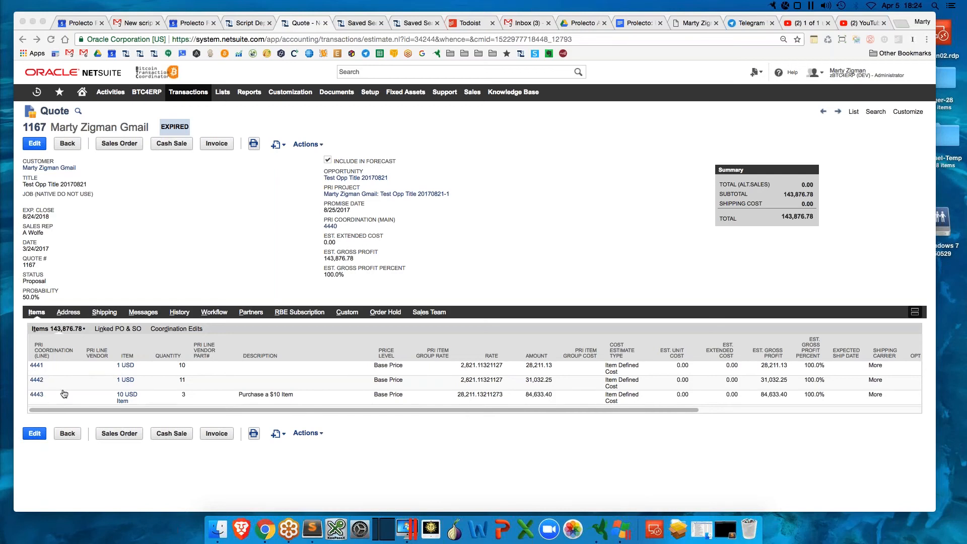
pyautogui.moveTo(40, 383)
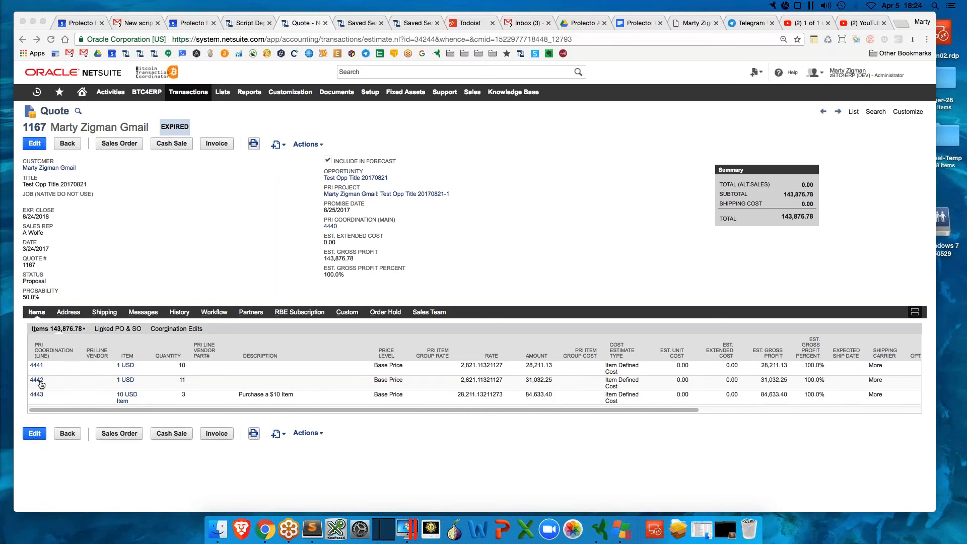
# View PRI Project Task Coordinator record 4442 from line two, then go back to Quote 1167
pyautogui.click(36, 379)
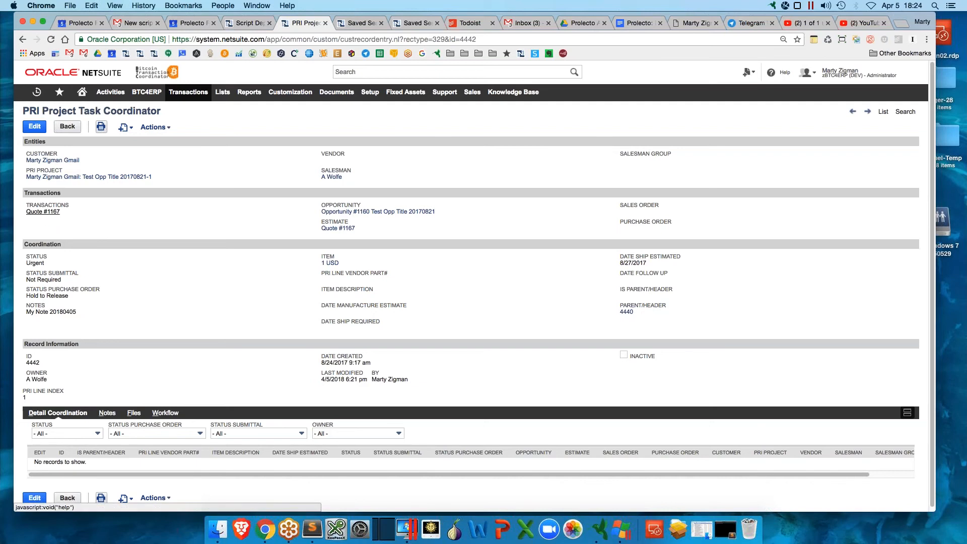
pyautogui.moveTo(636, 299)
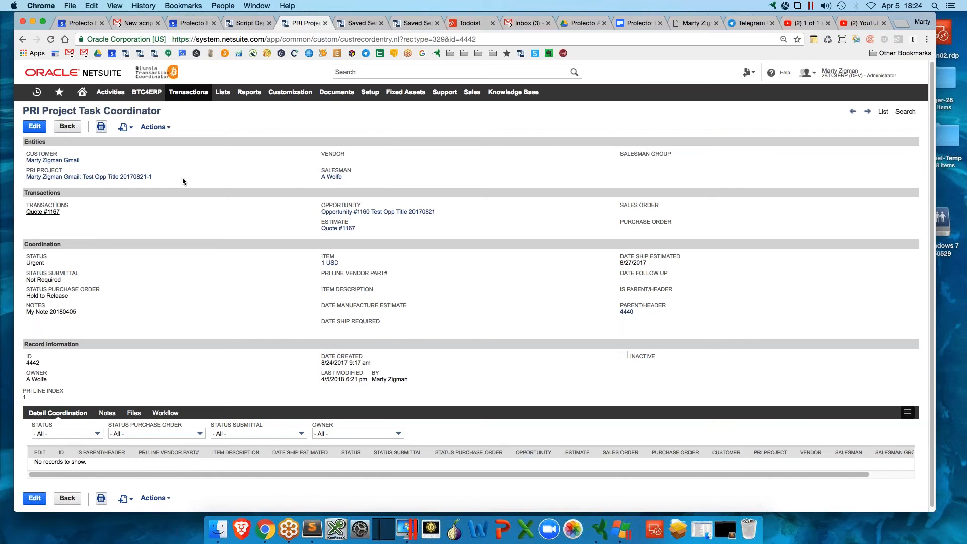
pyautogui.moveTo(194, 154)
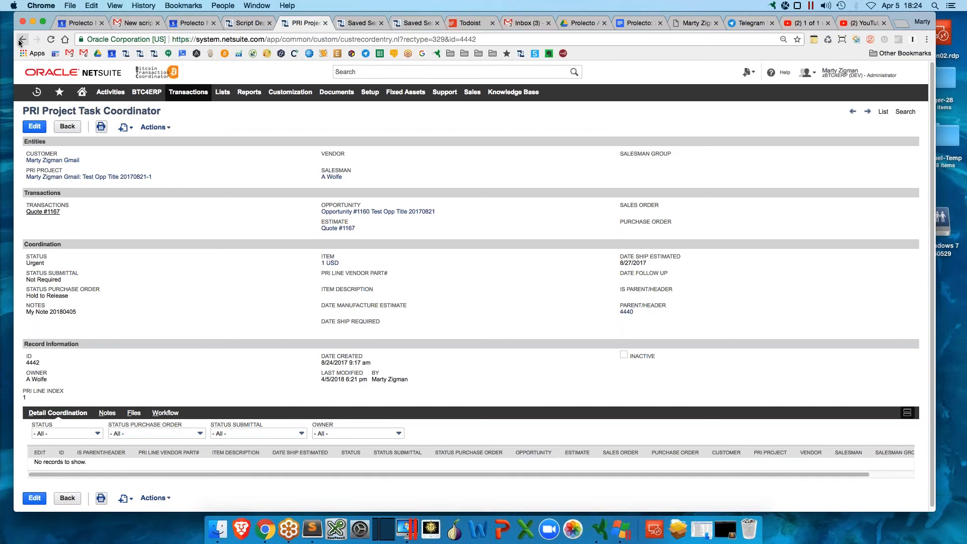
pyautogui.click(23, 39)
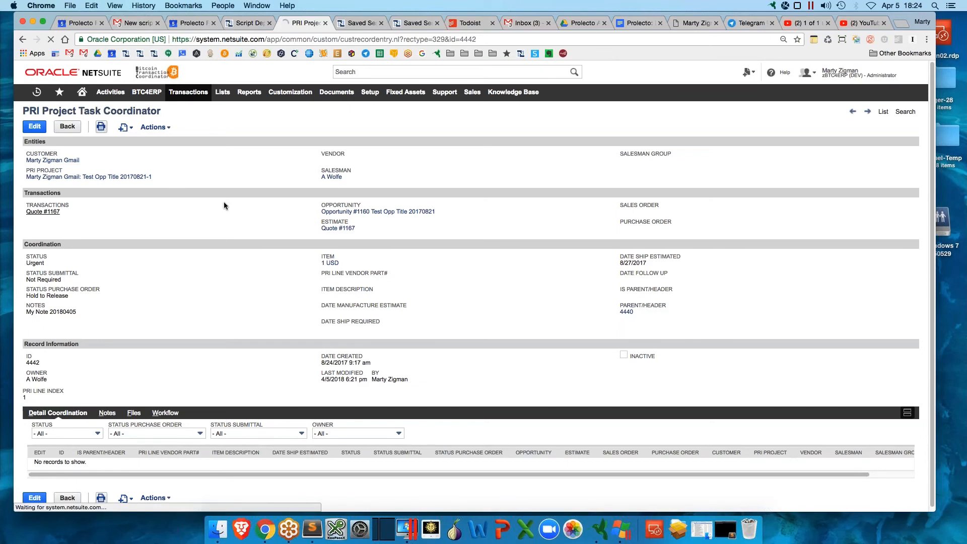
pyautogui.click(338, 228)
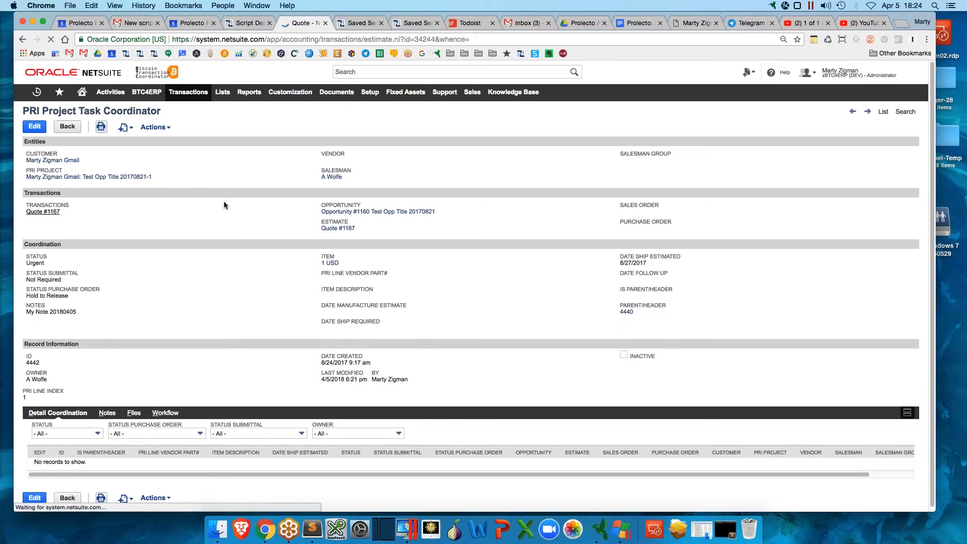
# Show the Coordination Edits subtab on Quote 1167 listing editable lines 4441–4443
pyautogui.click(42, 211)
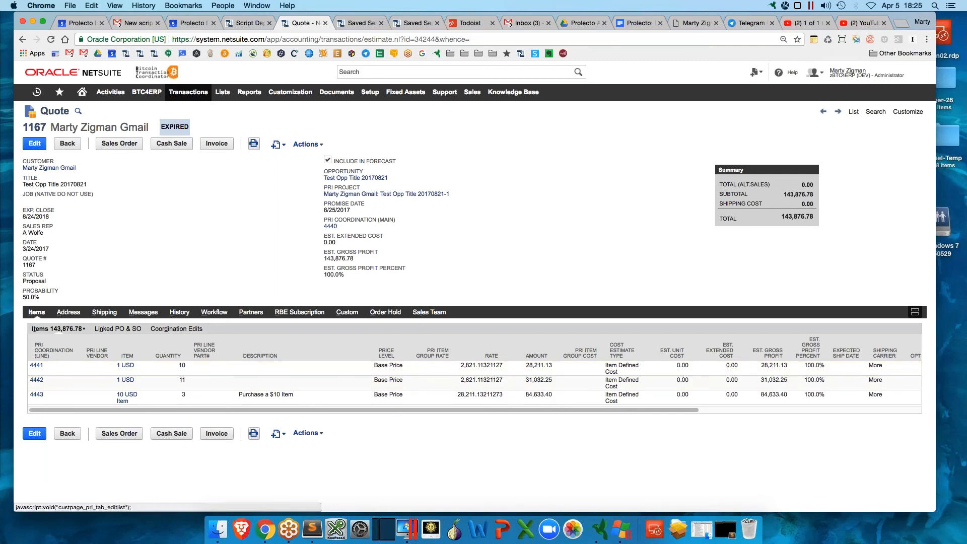
pyautogui.click(177, 328)
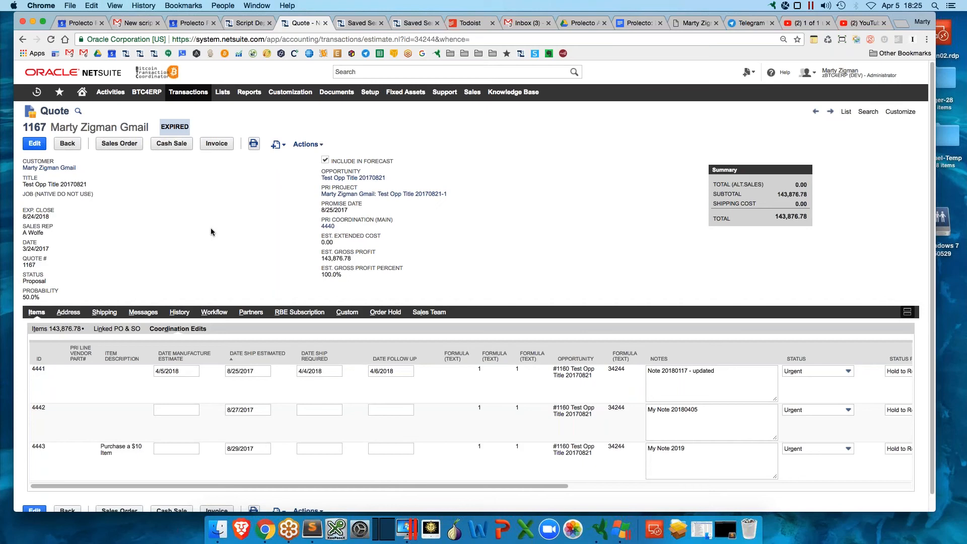
pyautogui.moveTo(469, 363)
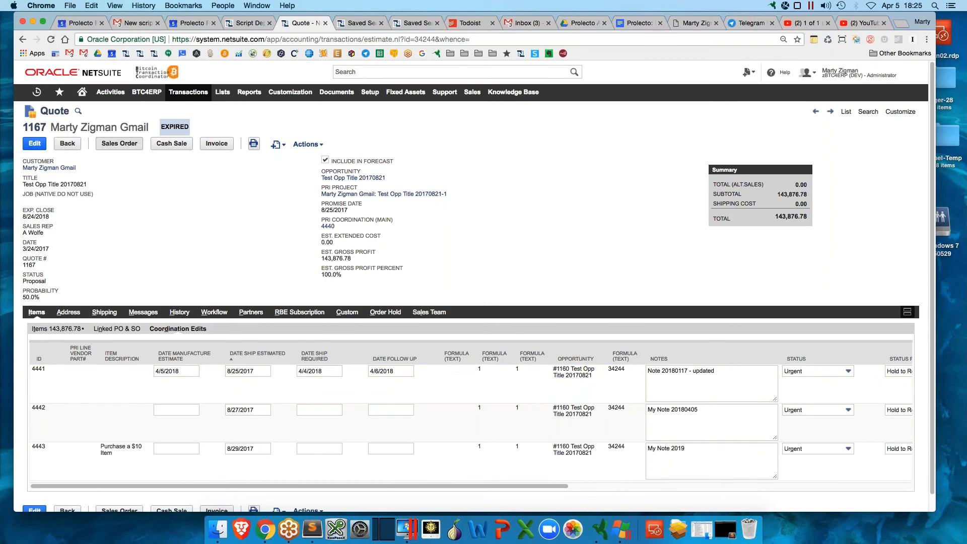
# Set line 4442's manufacture estimate to 4/4/2018, note ending '-- Marty', status Shipped Complete
pyautogui.click(175, 409)
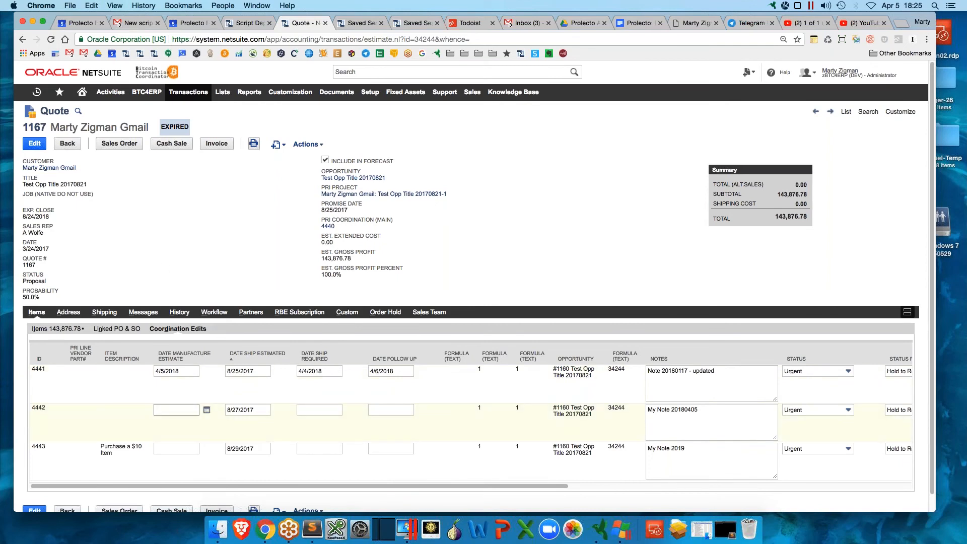
pyautogui.click(206, 410)
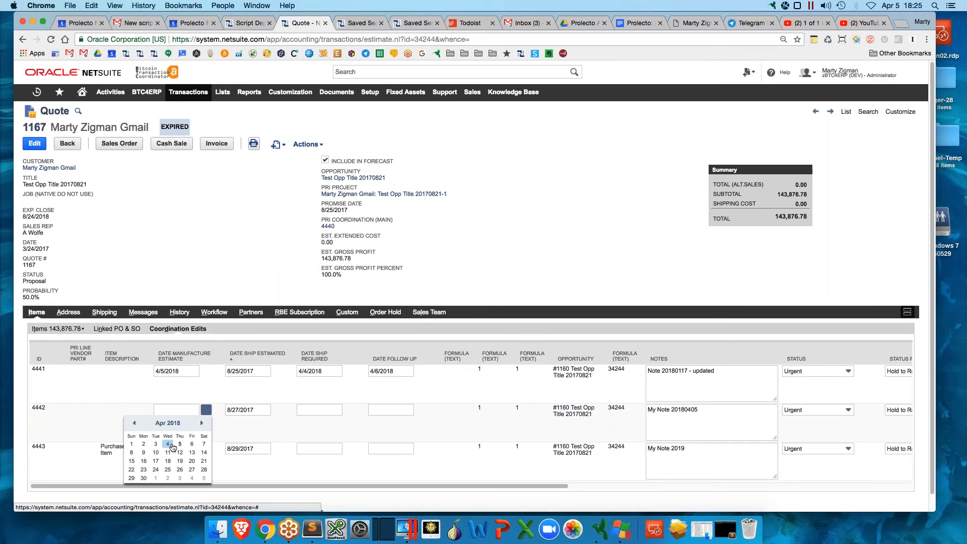
pyautogui.click(167, 444)
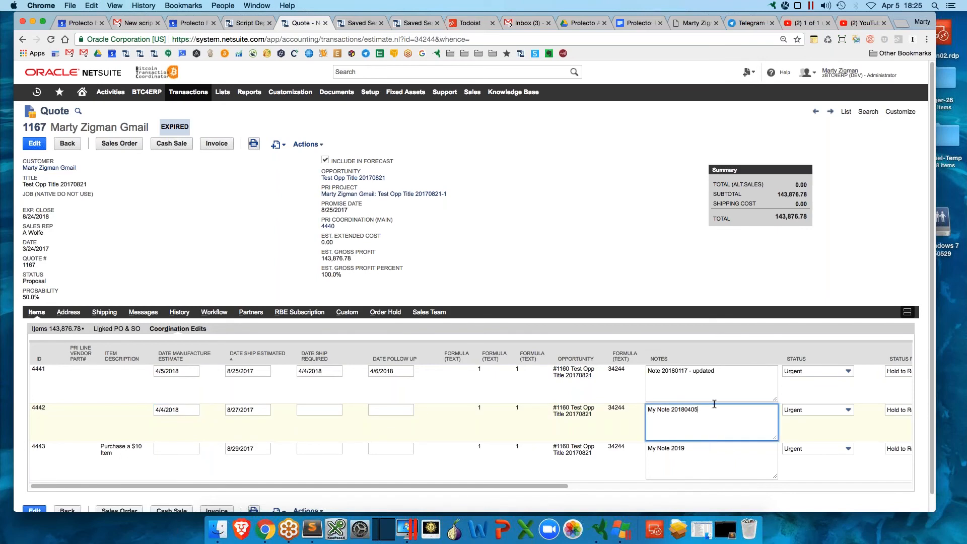
pyautogui.write('-- Marty')
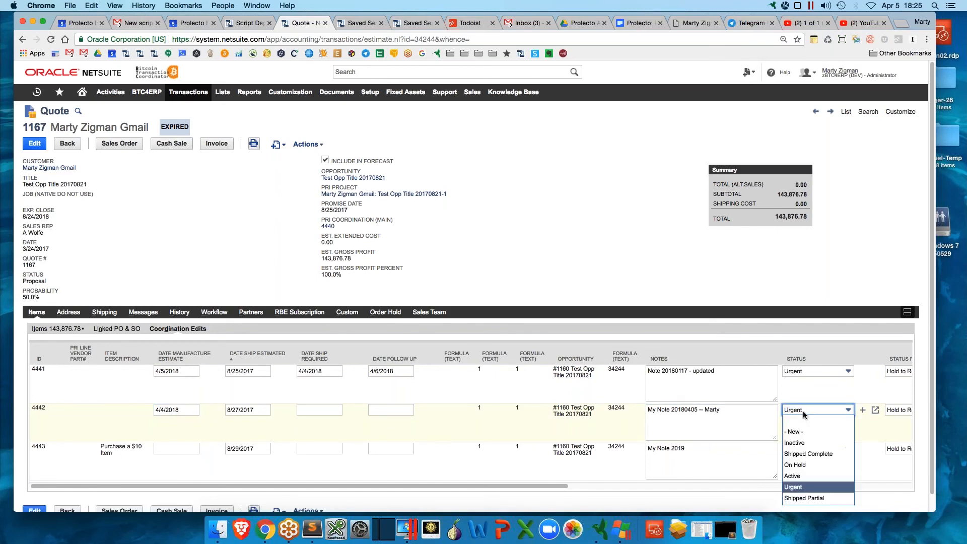
pyautogui.click(809, 453)
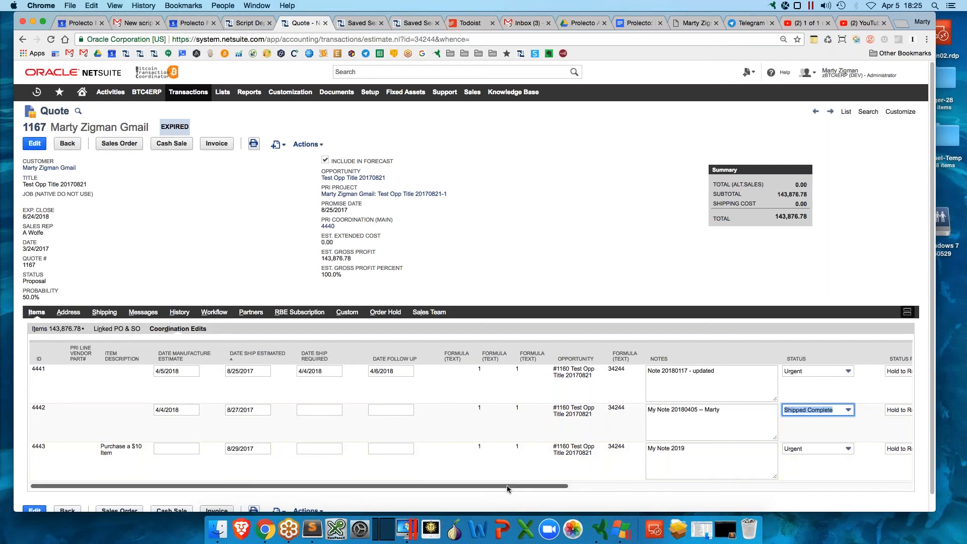
# Review line 4442's remaining columns and begin editing its ship-required and follow-up dates
pyautogui.hscroll(3)
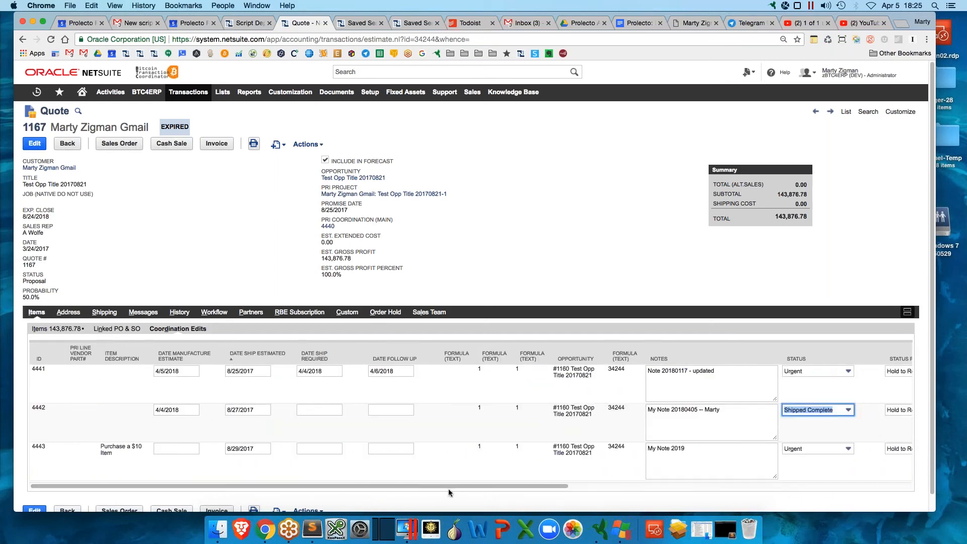
pyautogui.click(315, 410)
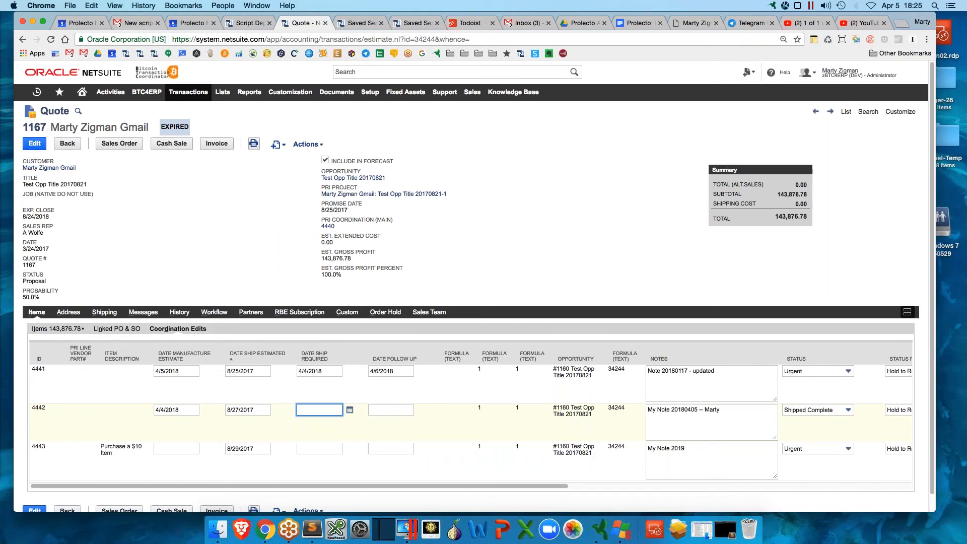
pyautogui.click(390, 410)
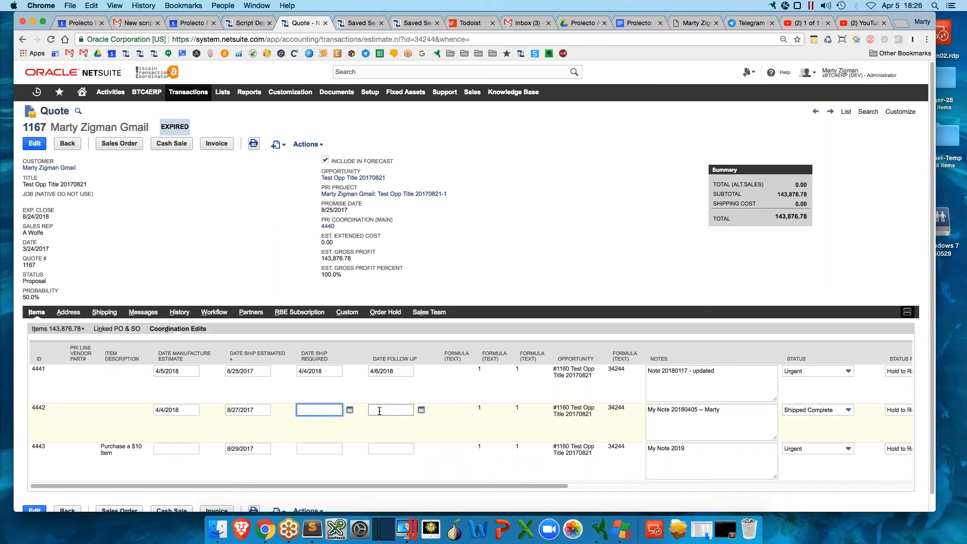
pyautogui.click(711, 422)
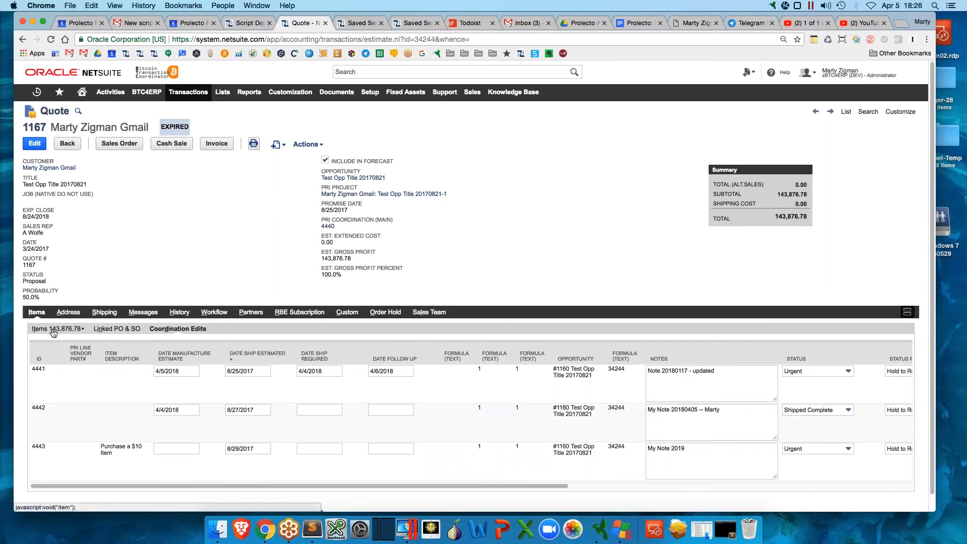
# Open coordinator record 4442 in a new browser tab from the Items sublist link
pyautogui.rightClick(38, 407)
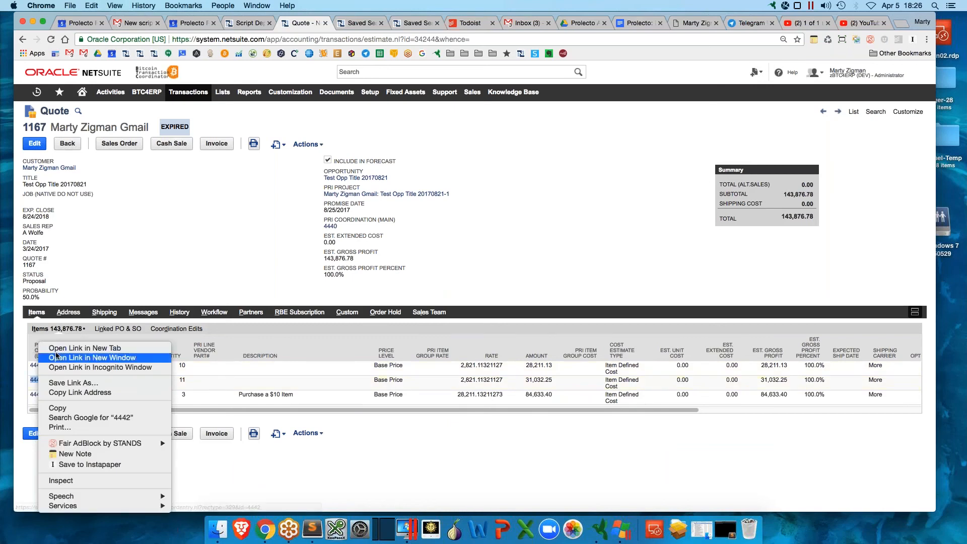
pyautogui.click(93, 357)
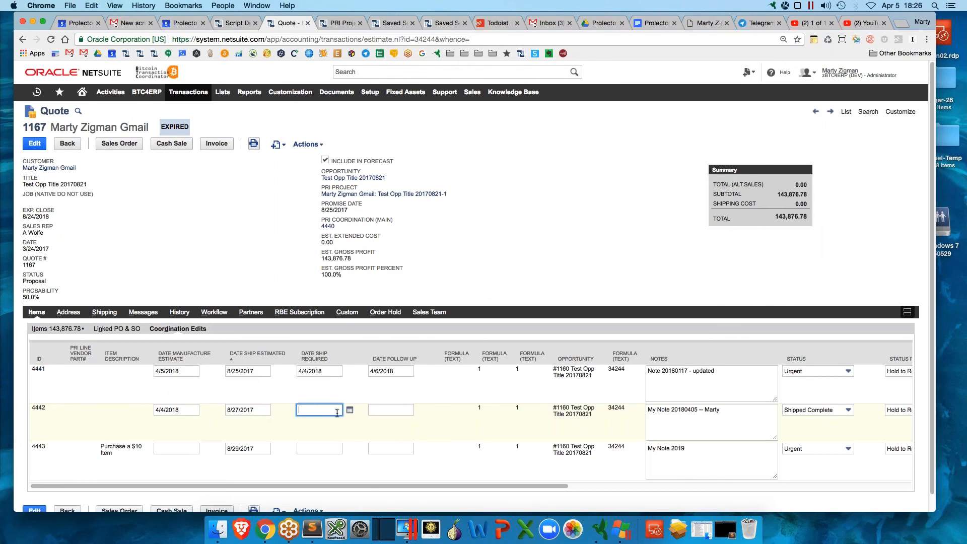
# Set line 4442's ship-required date to 4/1/2018 and follow-up date to 5/1/2018
pyautogui.click(349, 410)
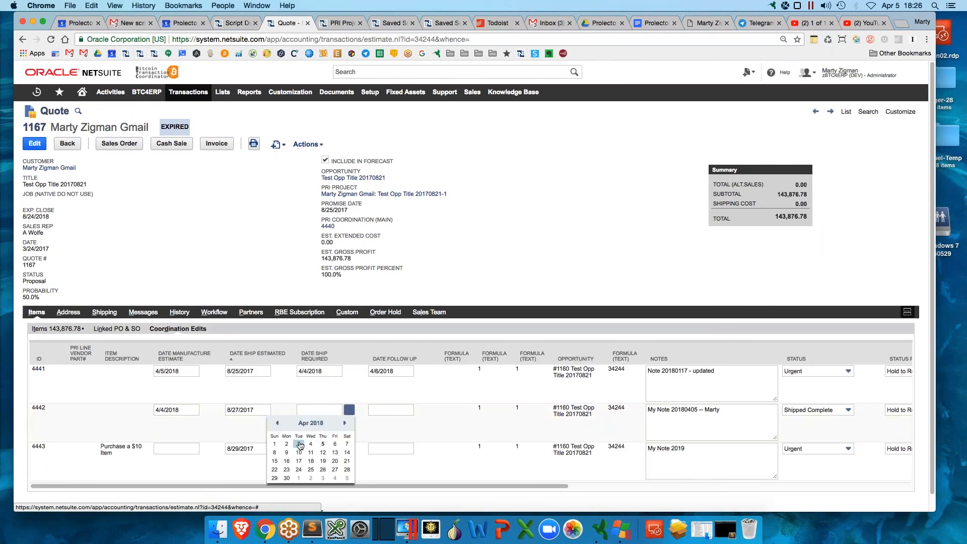
pyautogui.click(274, 444)
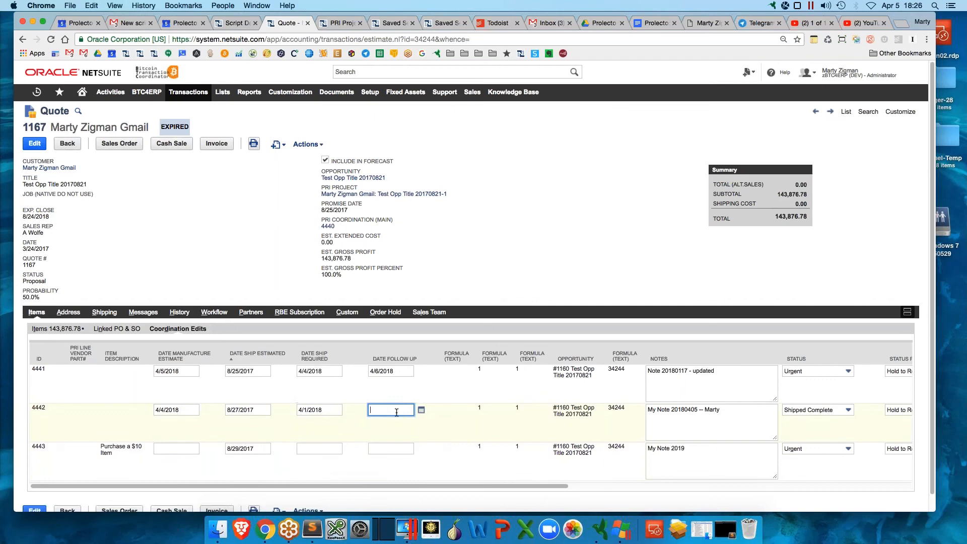
pyautogui.click(421, 410)
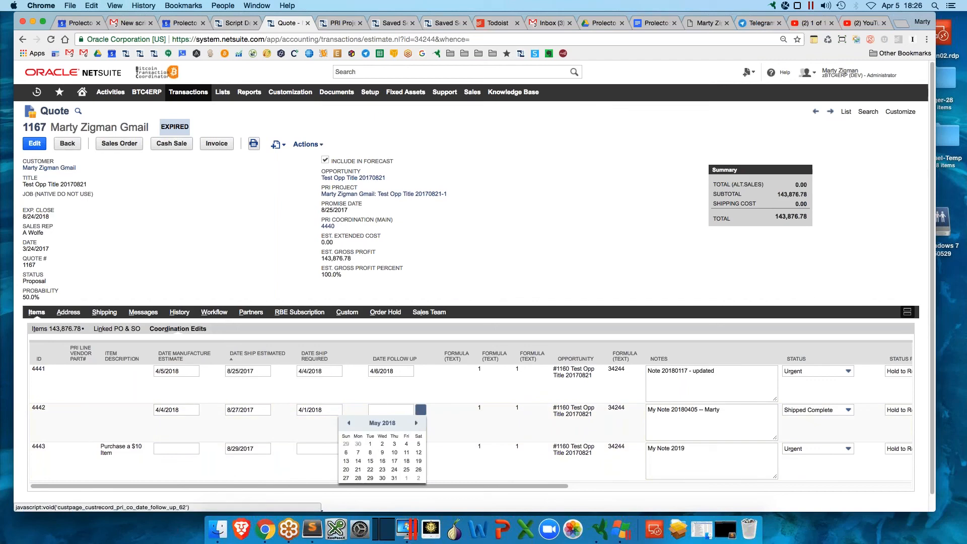
pyautogui.click(370, 444)
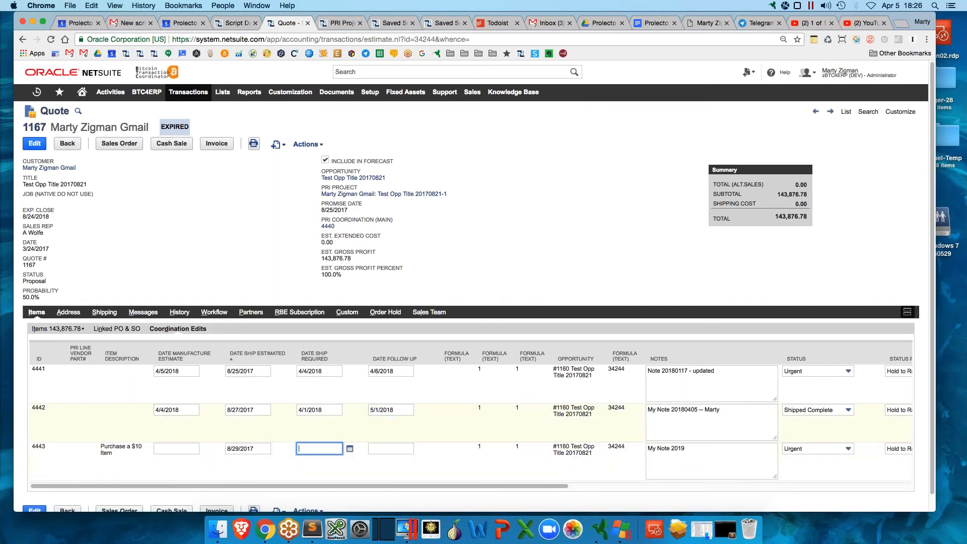
pyautogui.click(342, 23)
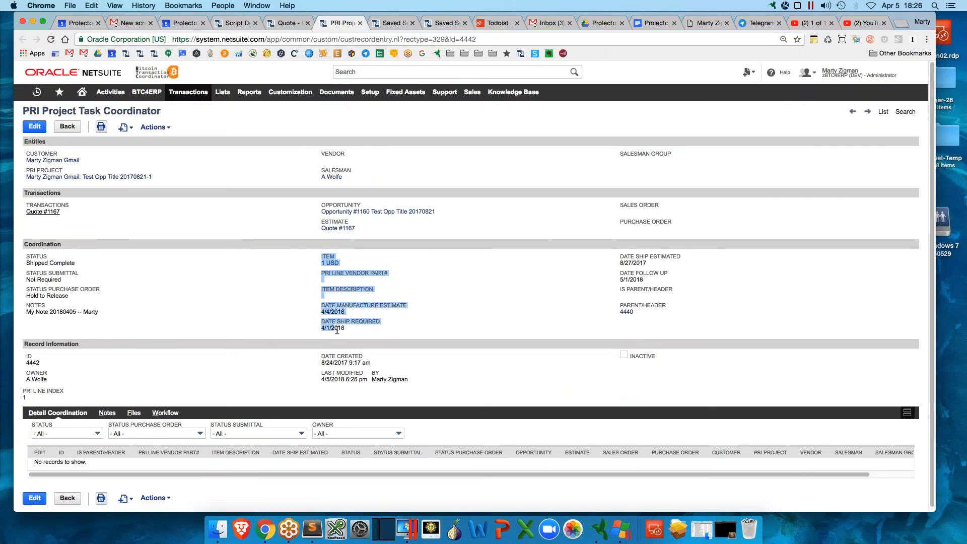
# Confirm coordinator record 4442 shows ship-required 4/1/2018 and follow-up 5/1/2018
pyautogui.click(633, 279)
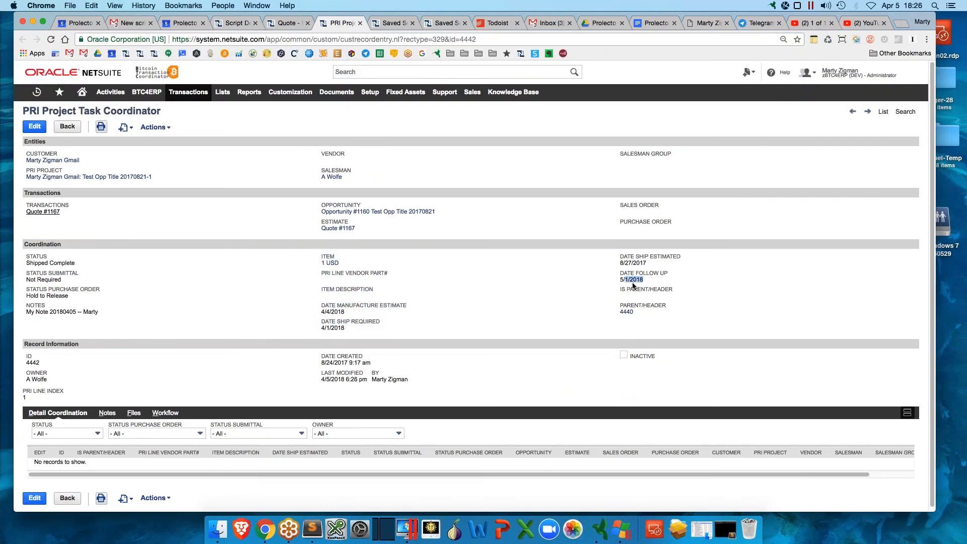
pyautogui.moveTo(460, 294)
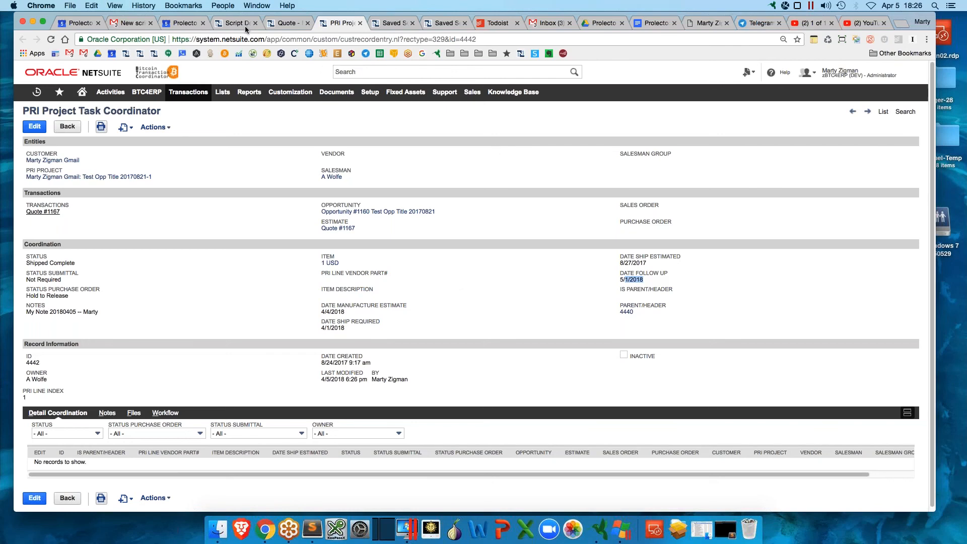
# Review the PRI UTIL Edit List Data deployment's Sublist Search, Edit Fields Structure JSON and Options parameters
pyautogui.click(235, 23)
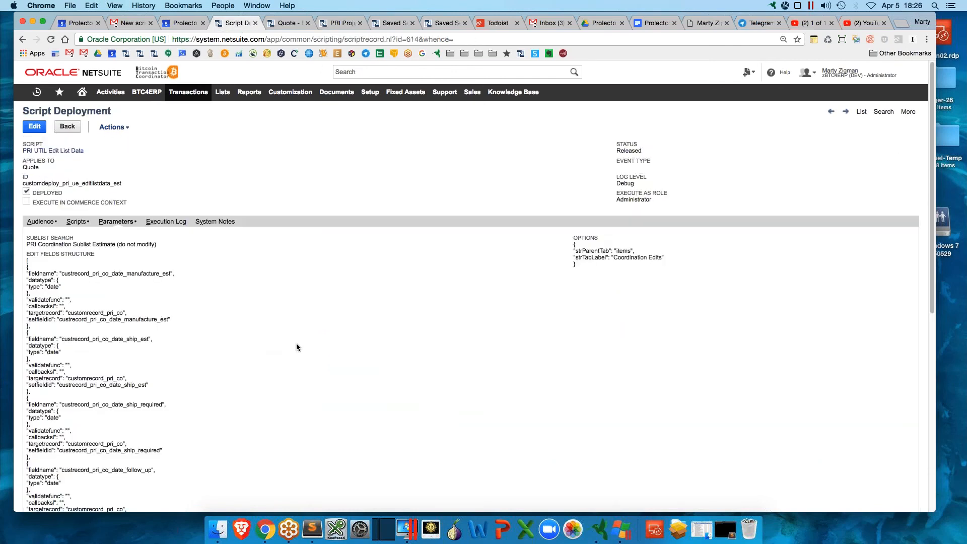
pyautogui.moveTo(53, 150)
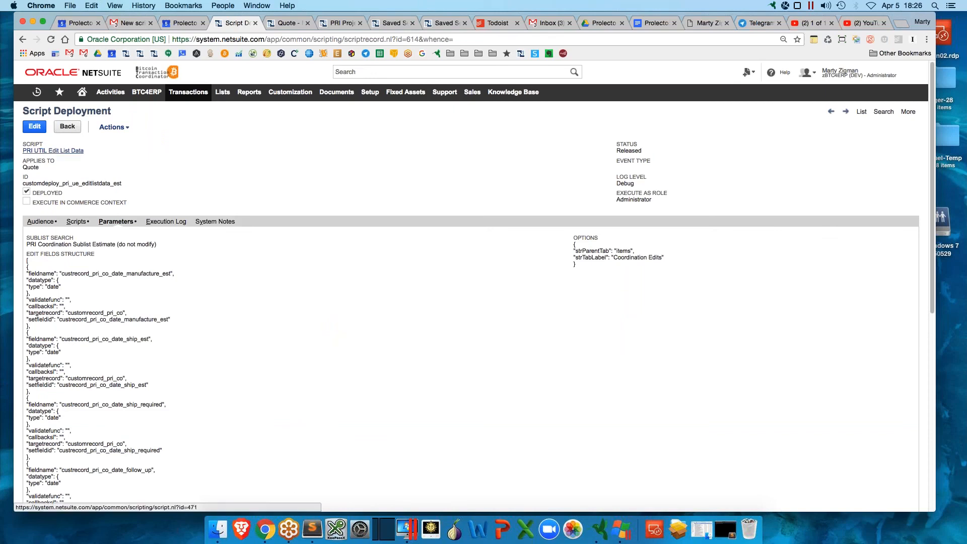
pyautogui.moveTo(68, 198)
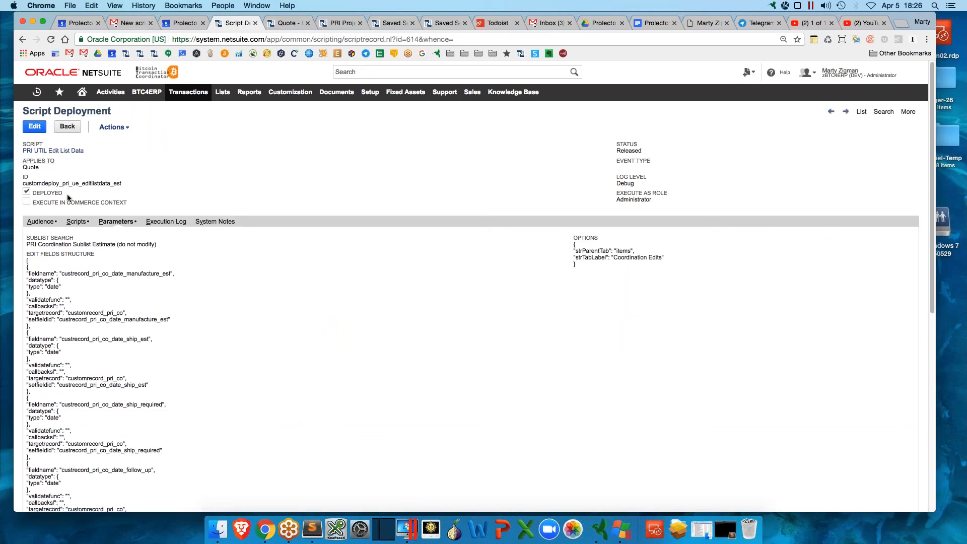
pyautogui.moveTo(246, 197)
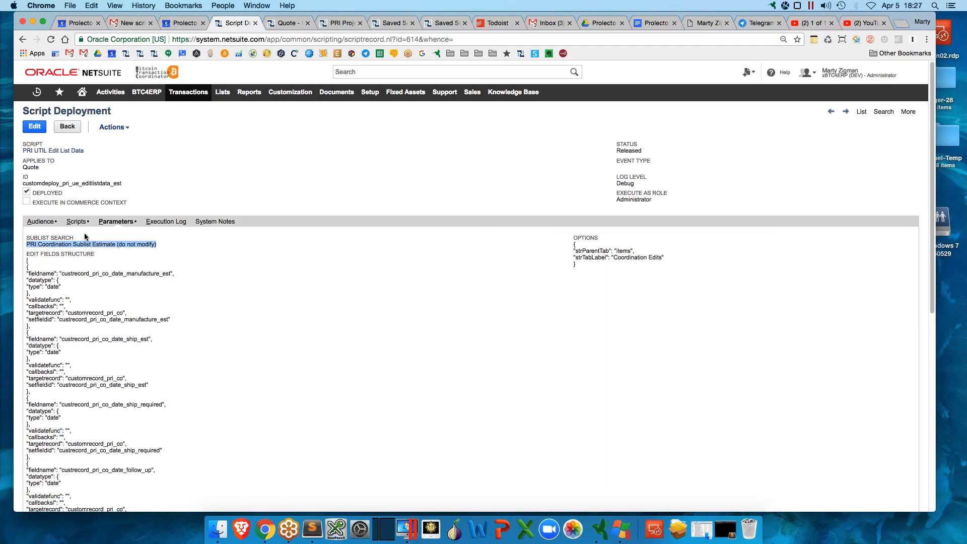
pyautogui.moveTo(268, 300)
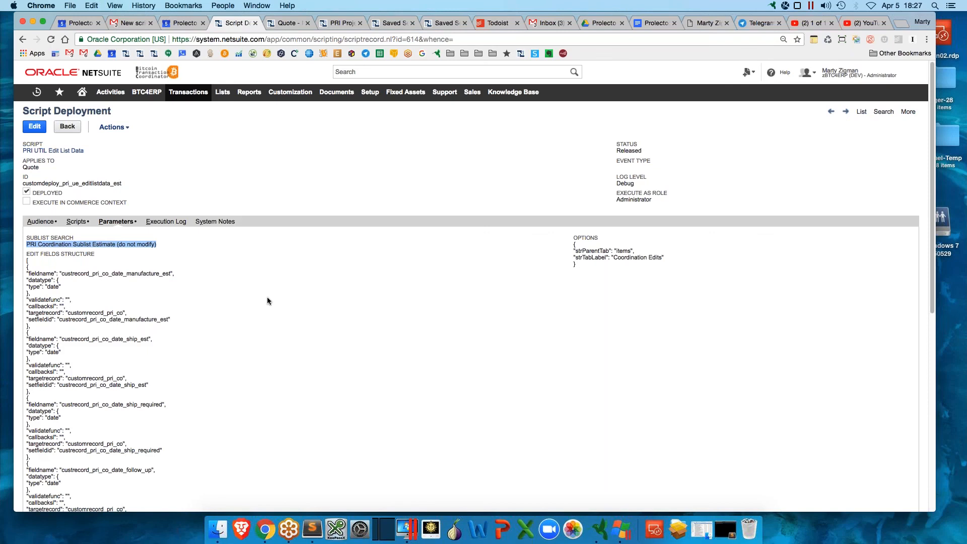
pyautogui.moveTo(158, 291)
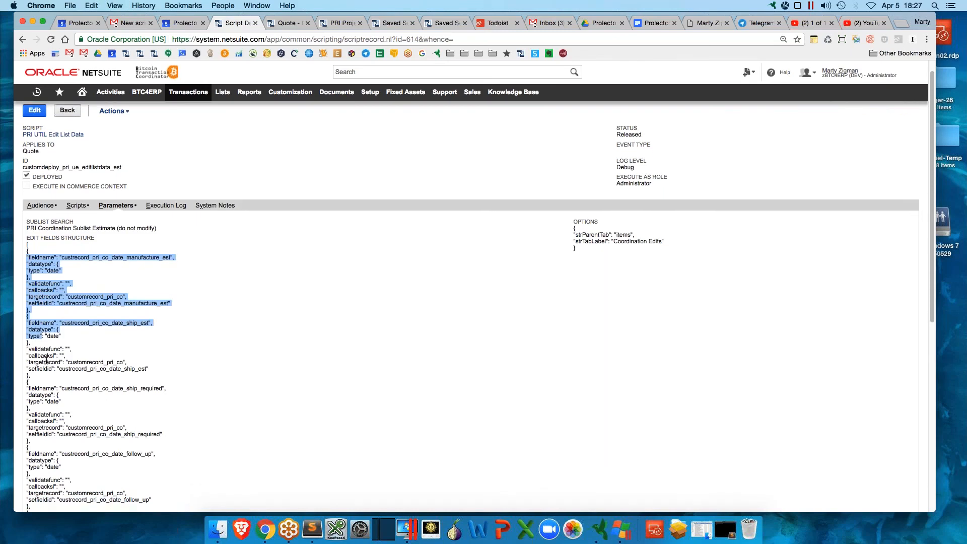
pyautogui.click(60, 338)
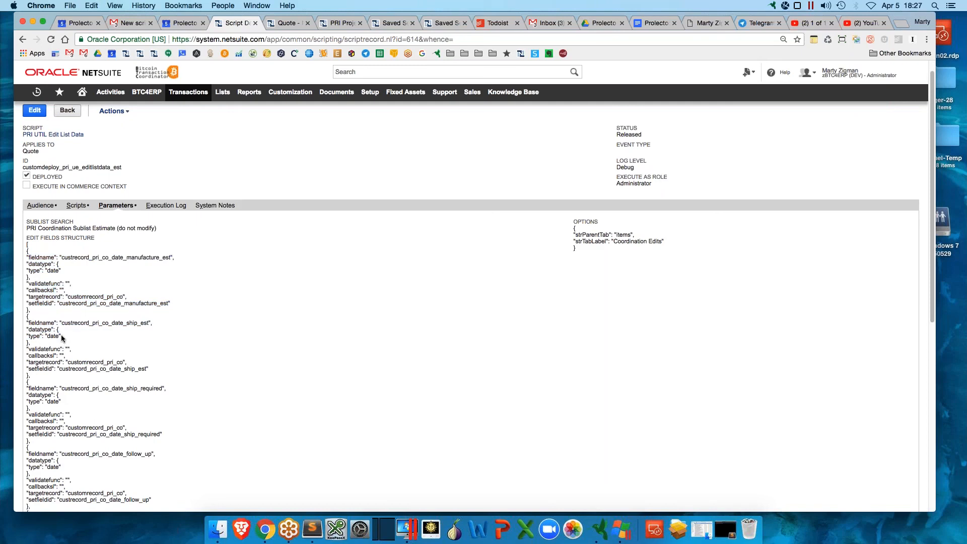
pyautogui.moveTo(77, 330)
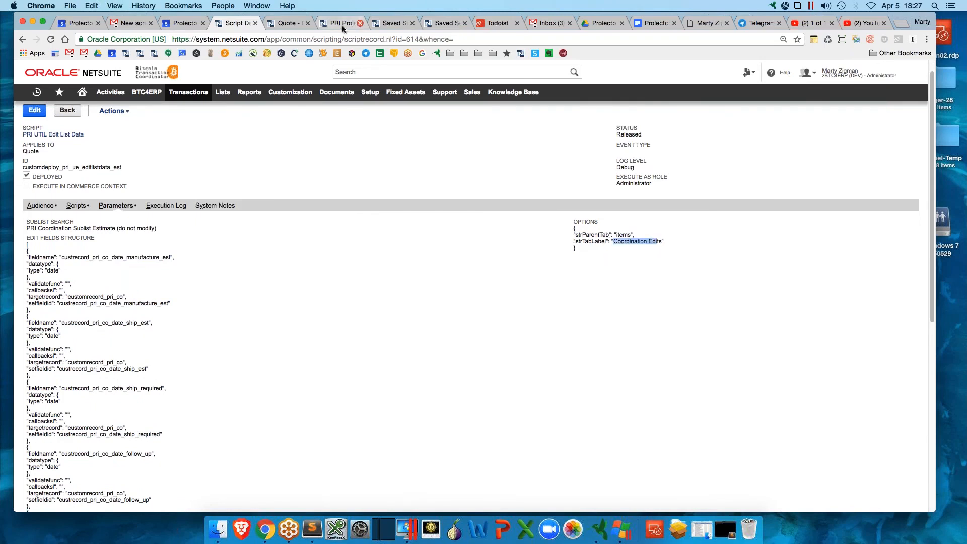
pyautogui.click(287, 23)
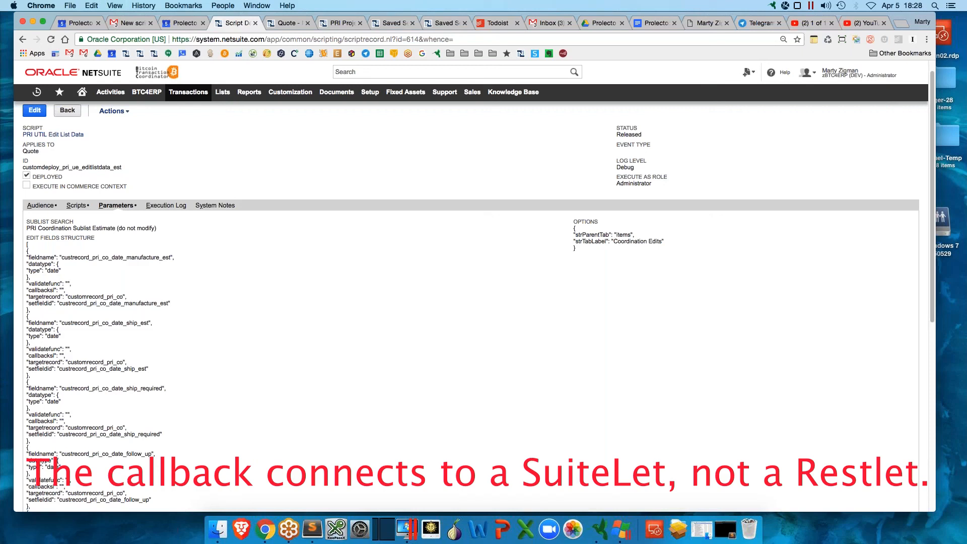
# Put Quote 1167 in edit mode and show its Coordination Edits sublist for lines 4441–4443
pyautogui.click(285, 23)
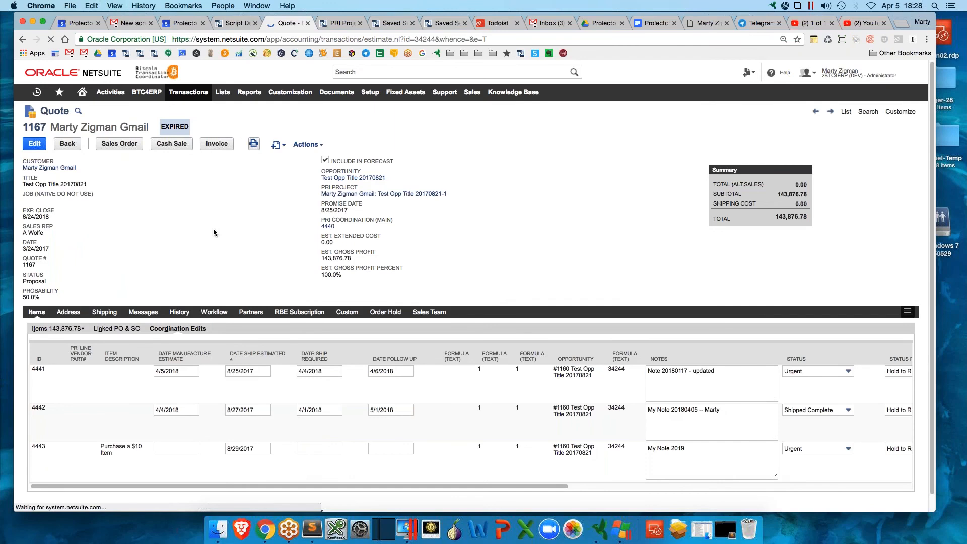
pyautogui.click(35, 143)
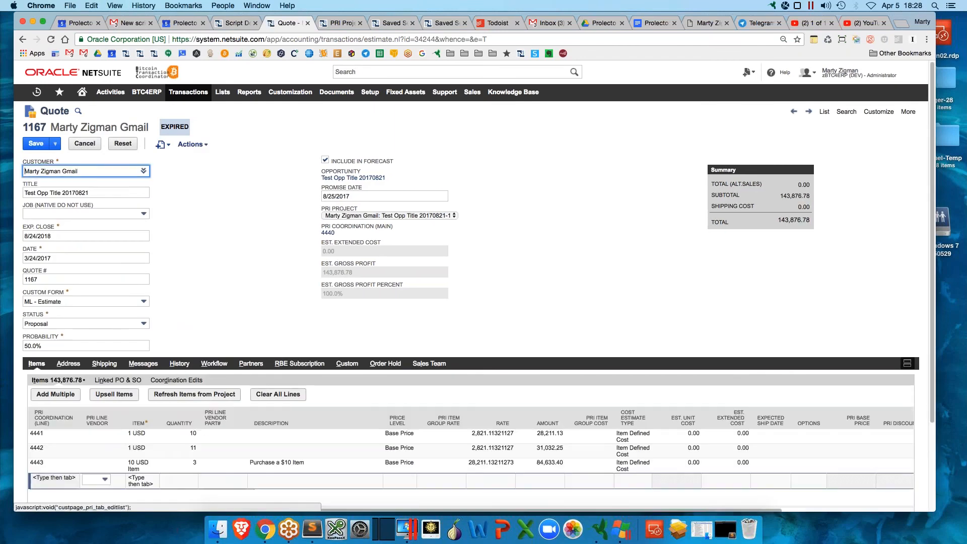
pyautogui.click(177, 380)
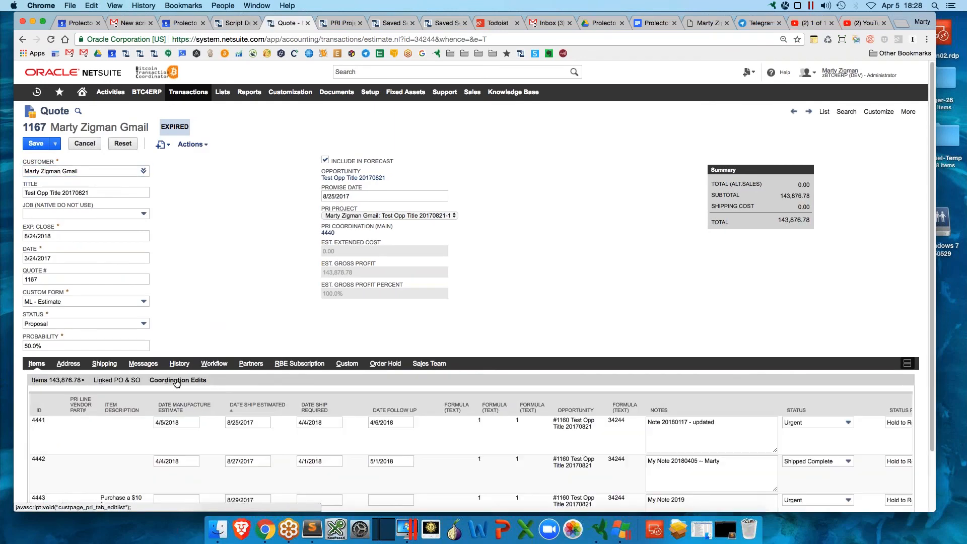
pyautogui.scroll(-3)
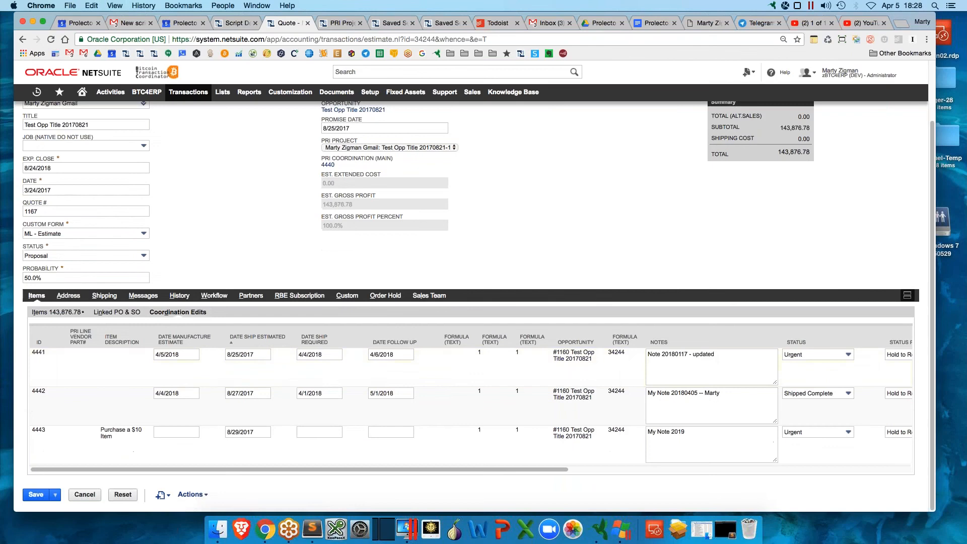